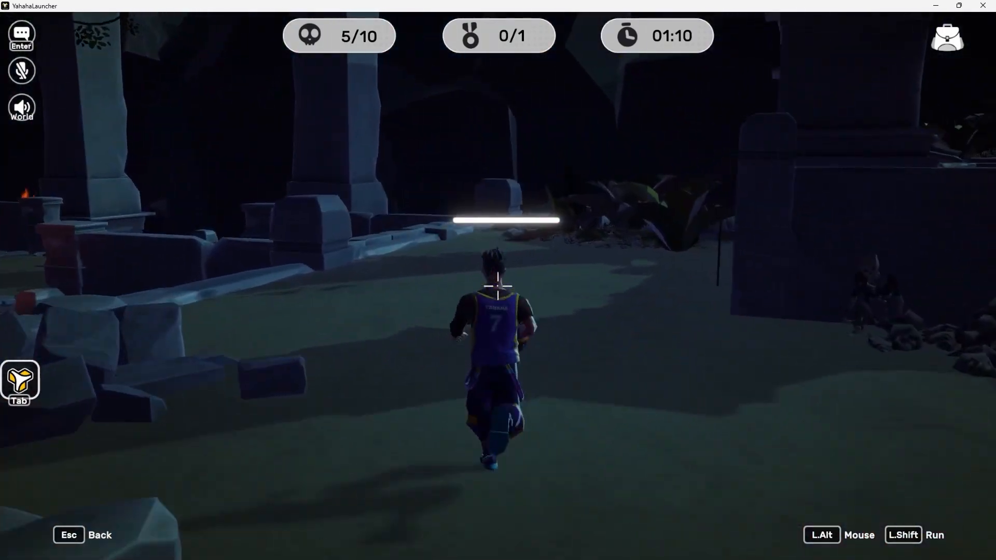
Step: Leave the running adventure game and return to the pink forest level in the editor
key("w")
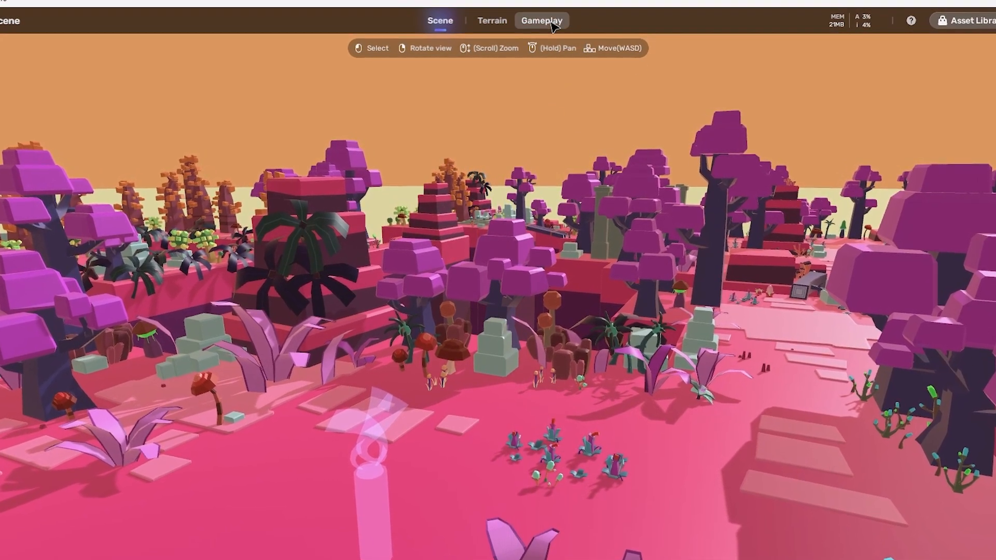
Step: Open the General gameplay settings and browse the game types, keeping Adventure
left_click(541, 20)
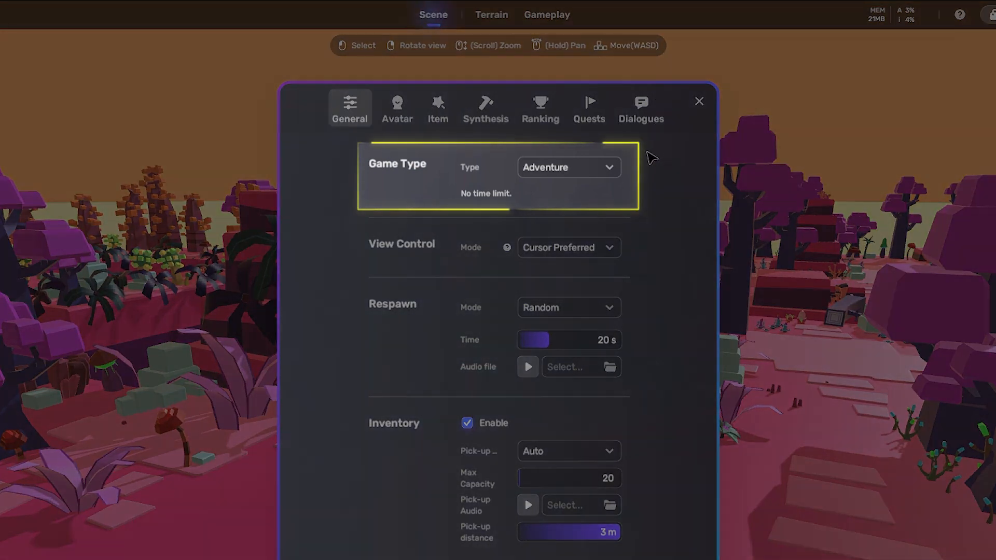
mouse_move(596, 177)
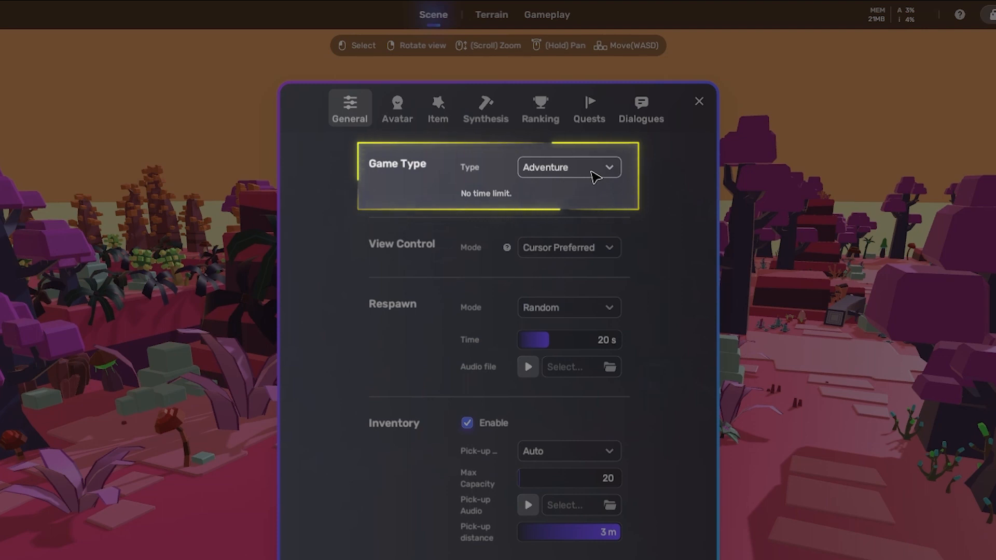
left_click(567, 167)
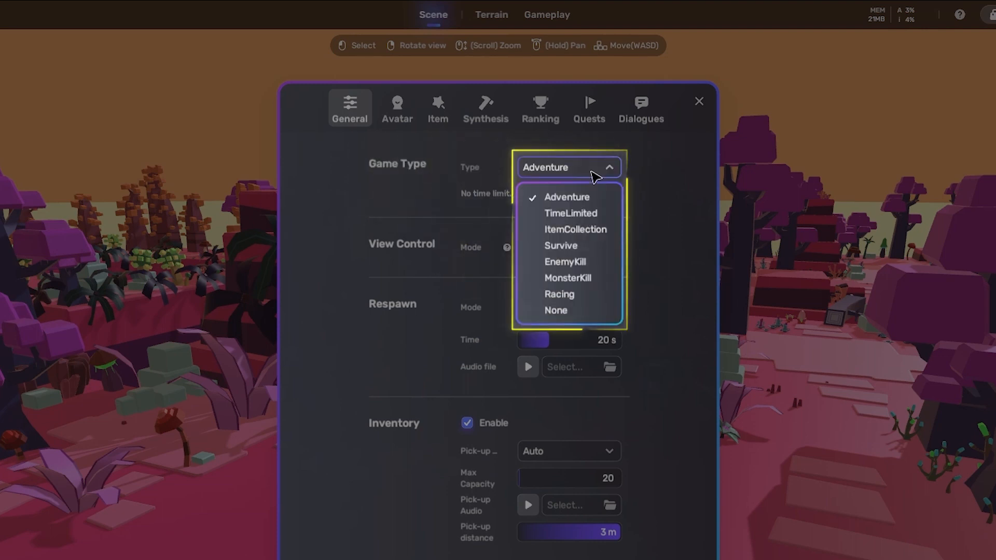
mouse_move(561, 246)
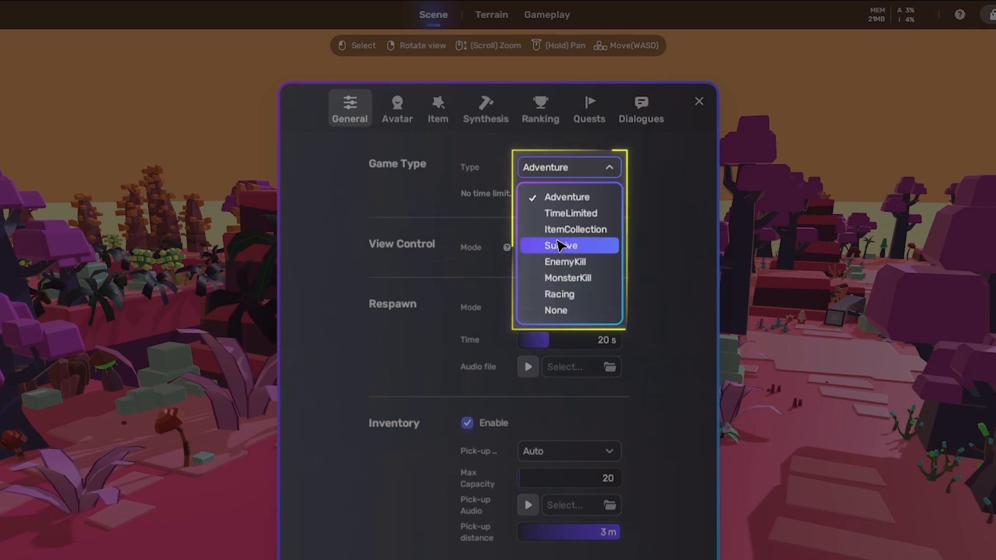
mouse_move(559, 197)
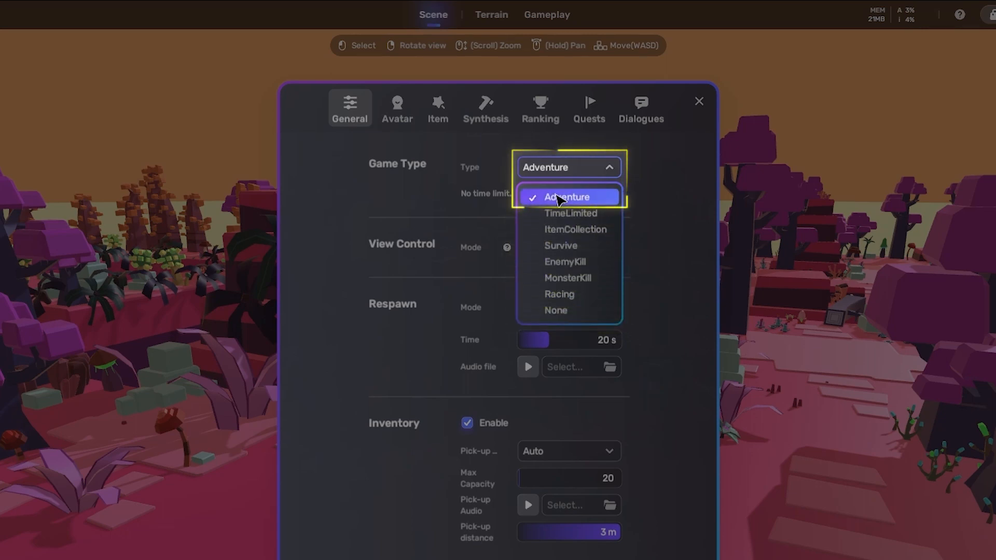
left_click(566, 196)
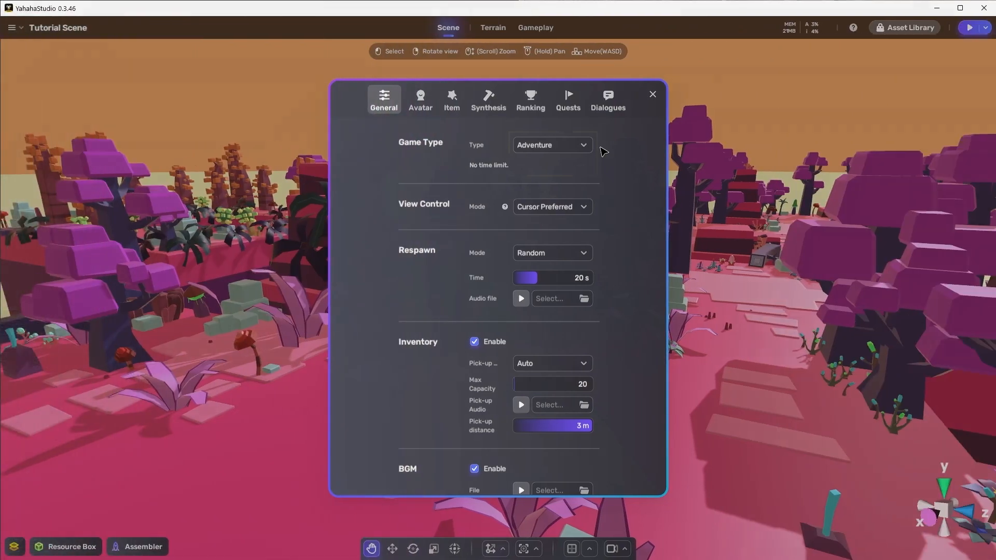
Step: Switch the game type to TimeLimited and adjust the pregame countdown length
left_click(550, 144)
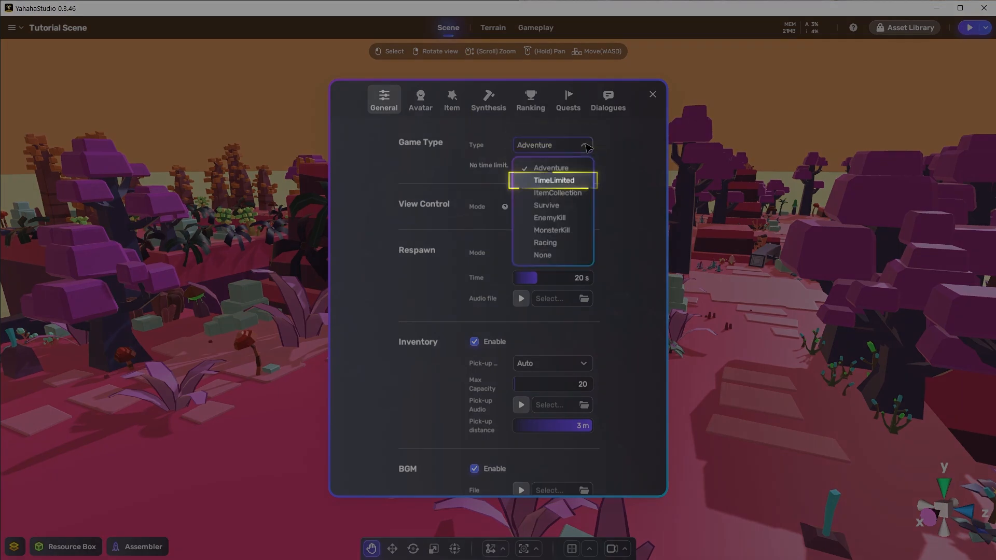
left_click(554, 181)
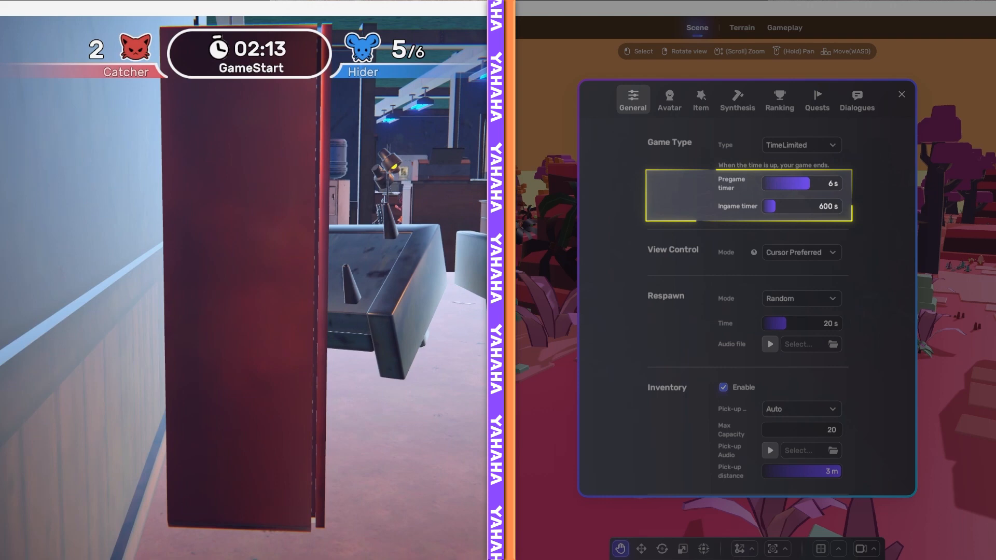
left_click_drag(798, 183, 774, 184)
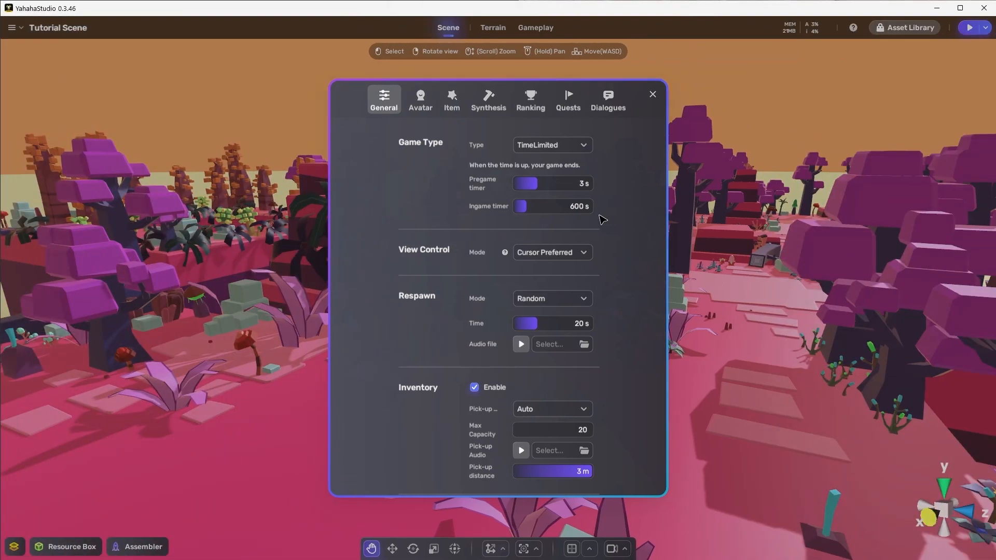
Step: Change the game type to ItemCollection with the gift-box model as the collectable item
left_click(550, 144)
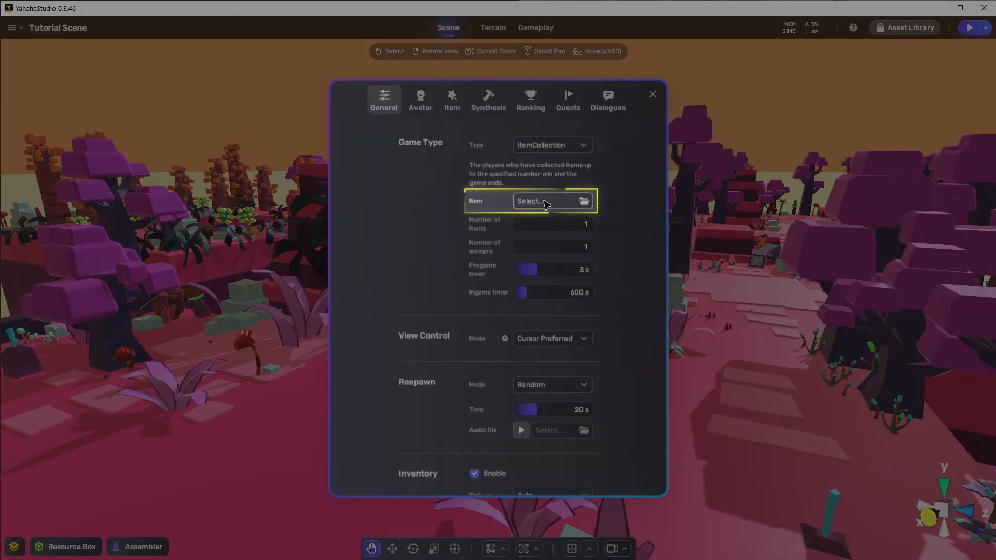
left_click(541, 200)
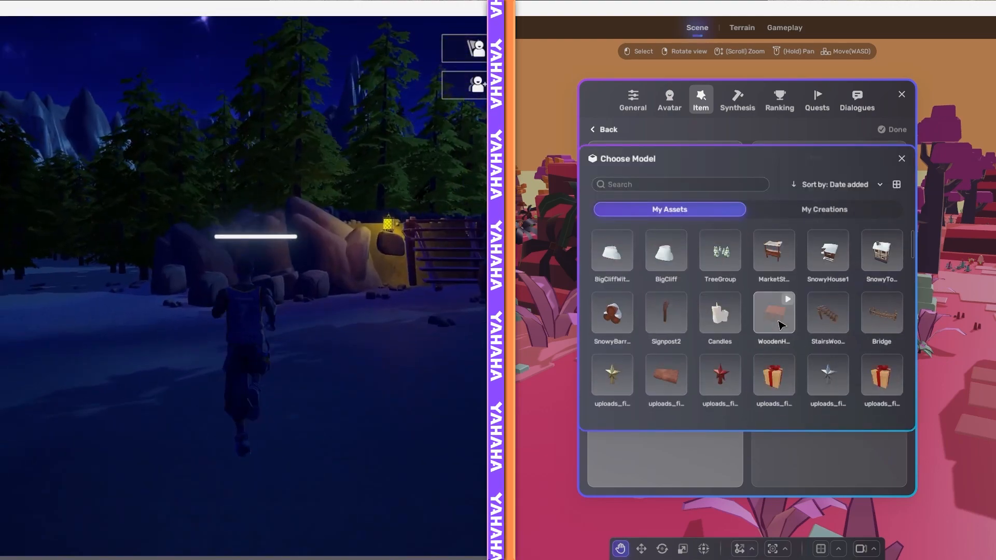
left_click(774, 382)
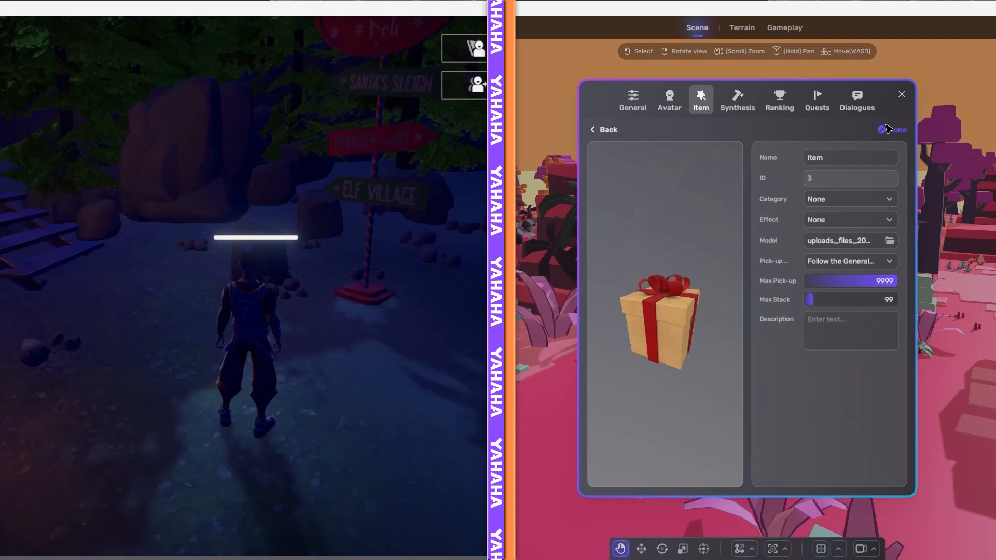
left_click(631, 98)
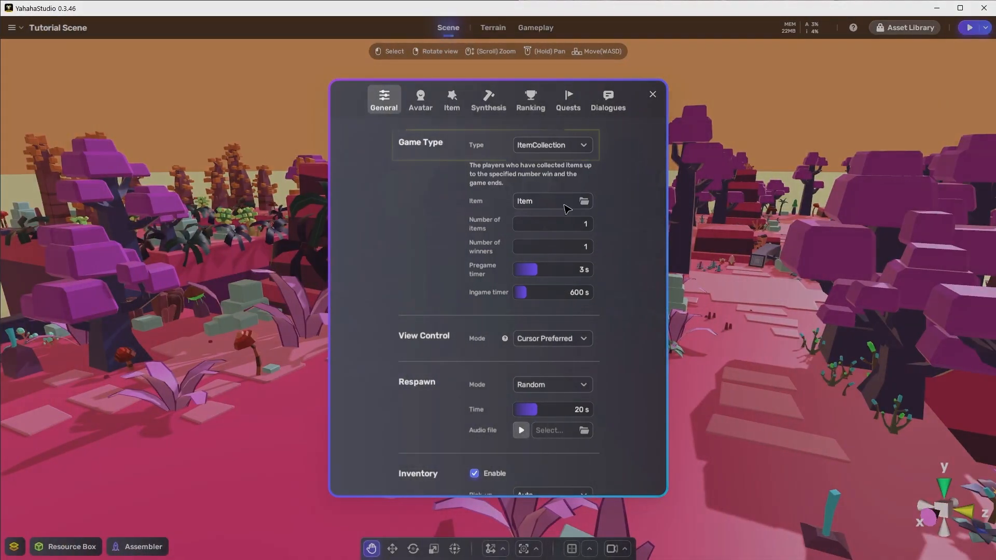
Step: Cycle the game type through Survive and EnemyKill to MonsterKill, targeting 2 Monster
left_click(551, 145)
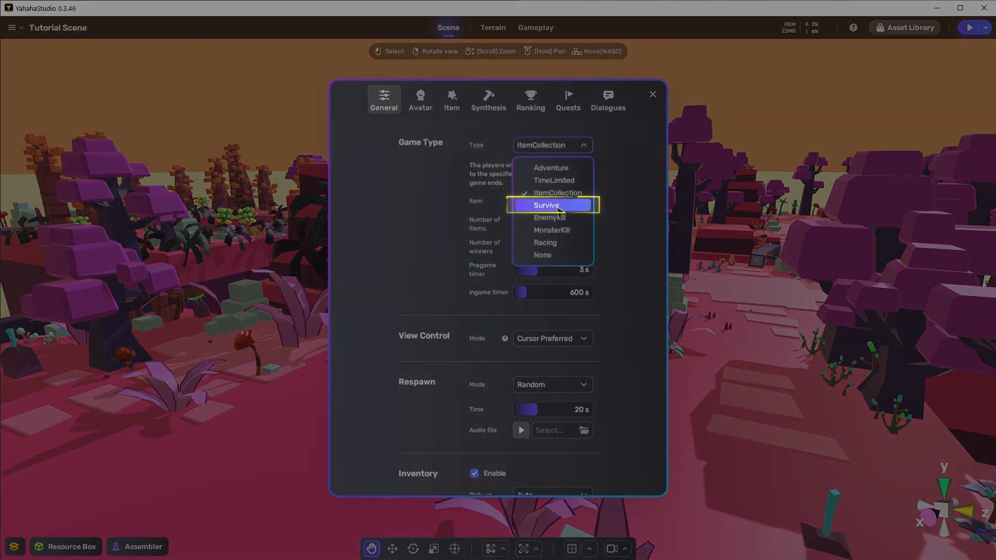
left_click(557, 204)
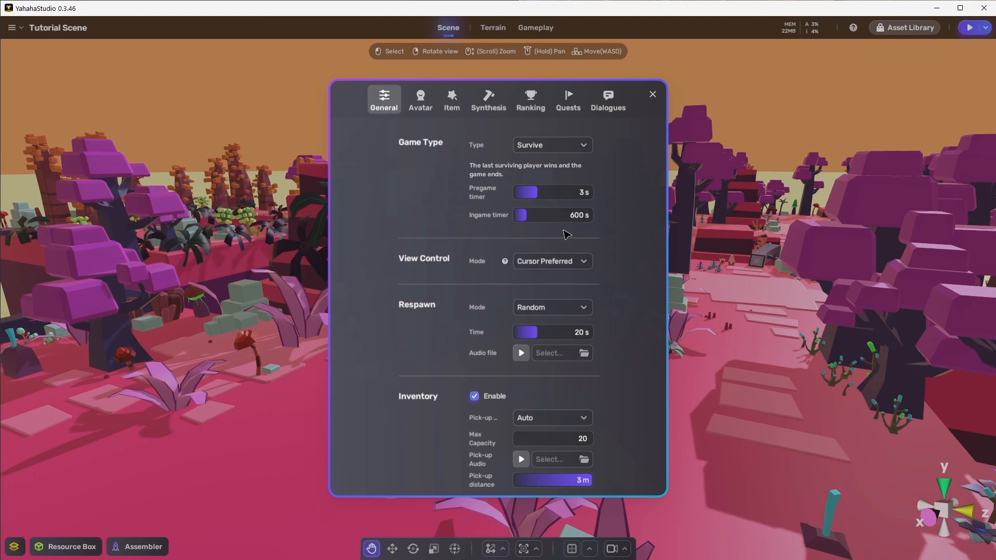
left_click(550, 145)
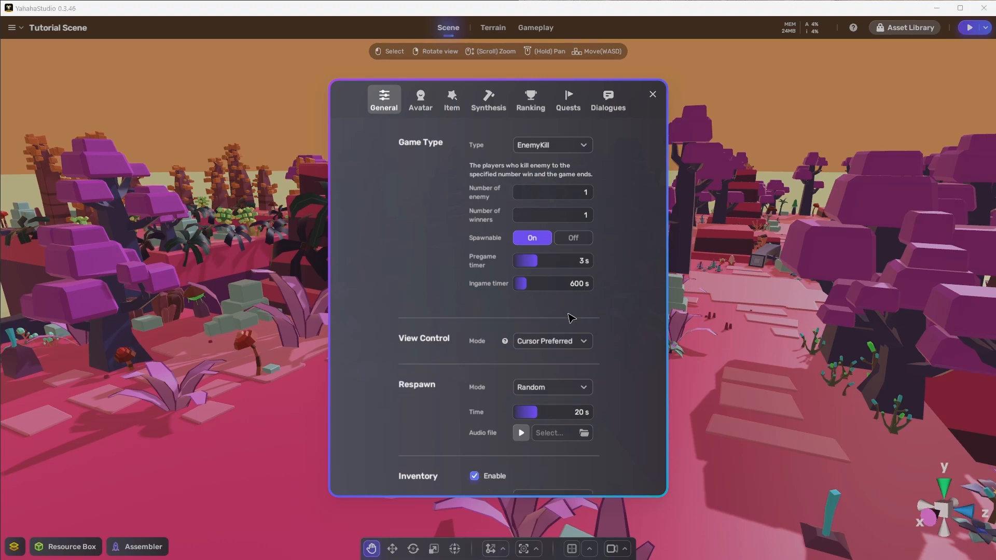
left_click(551, 144)
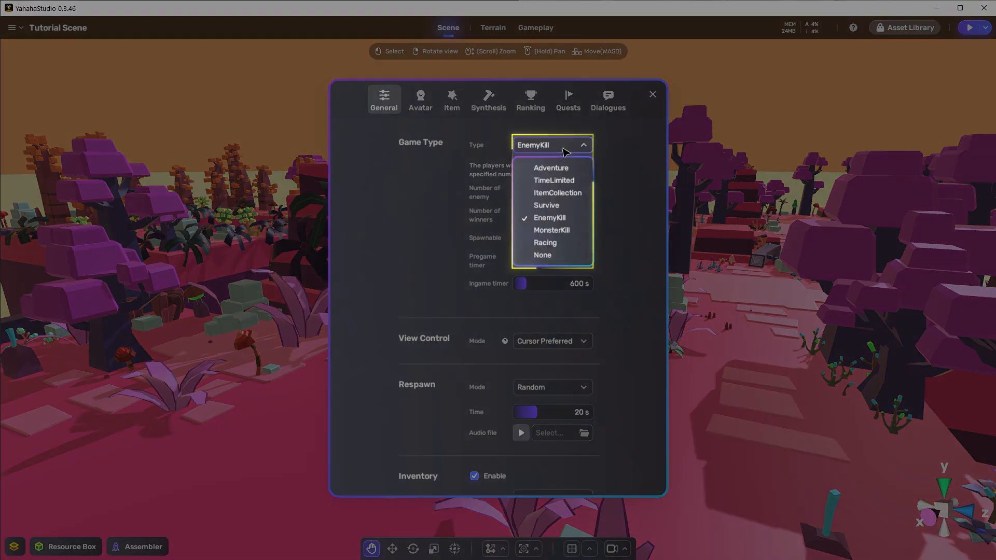
left_click(550, 229)
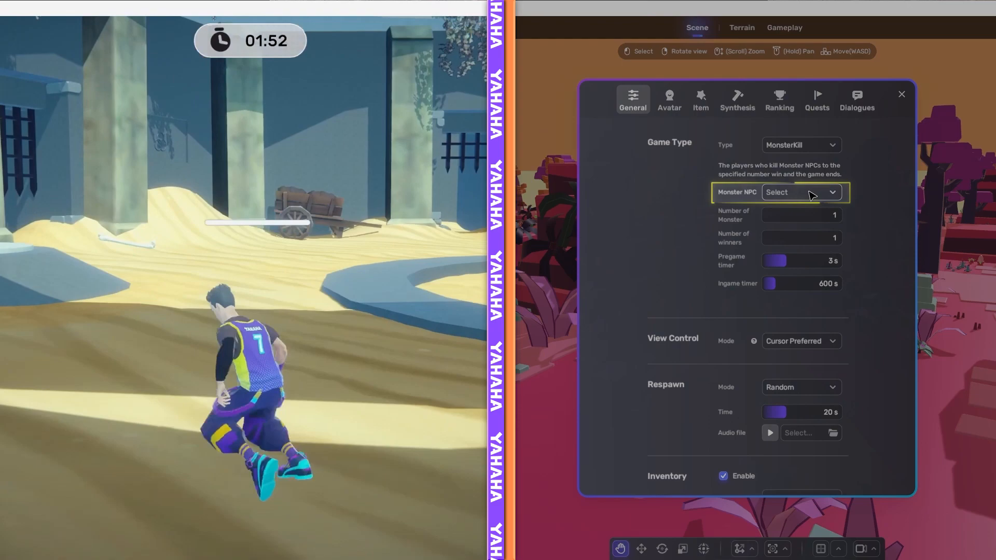
left_click(801, 192)
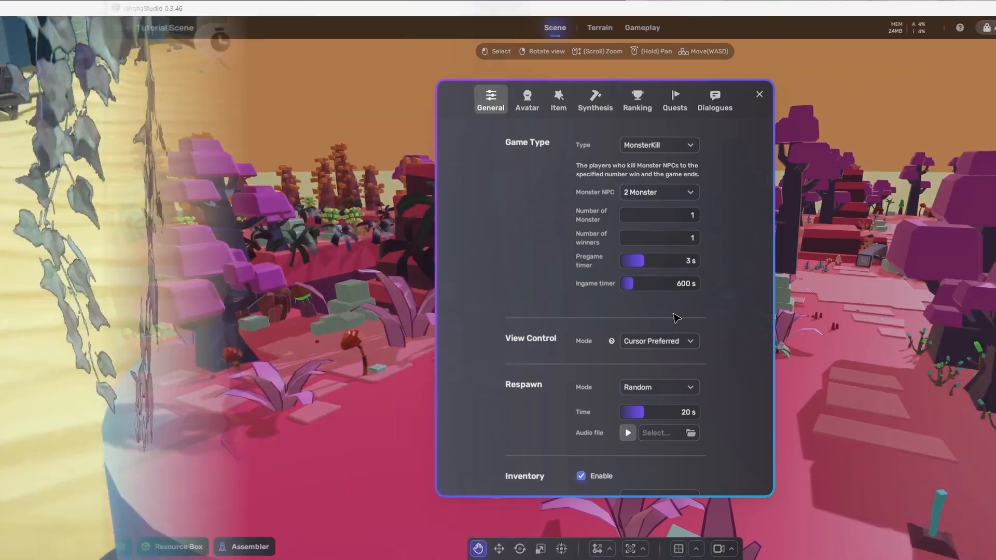
Step: Try Racing, then set the game type to None and close the settings window
left_click(659, 145)
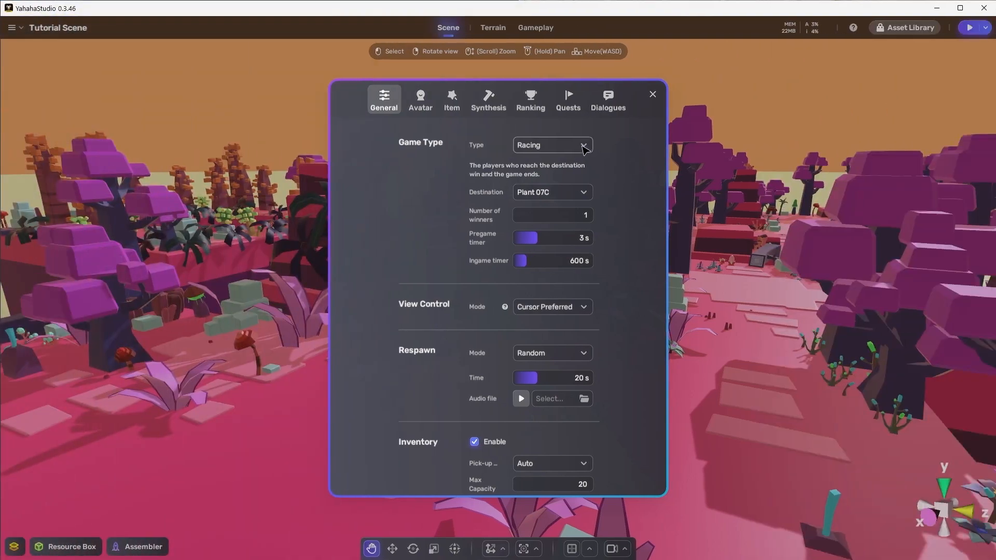
left_click(551, 145)
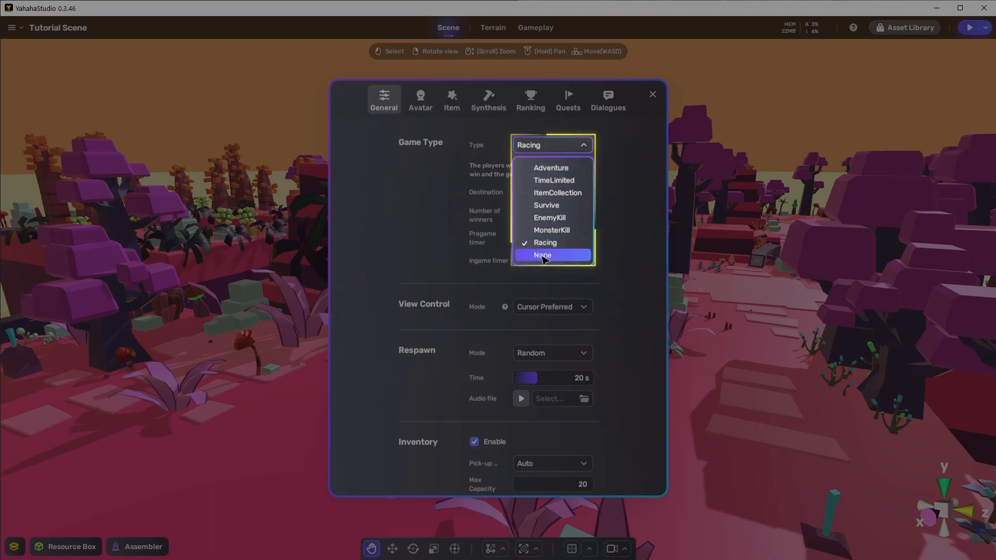
left_click(541, 255)
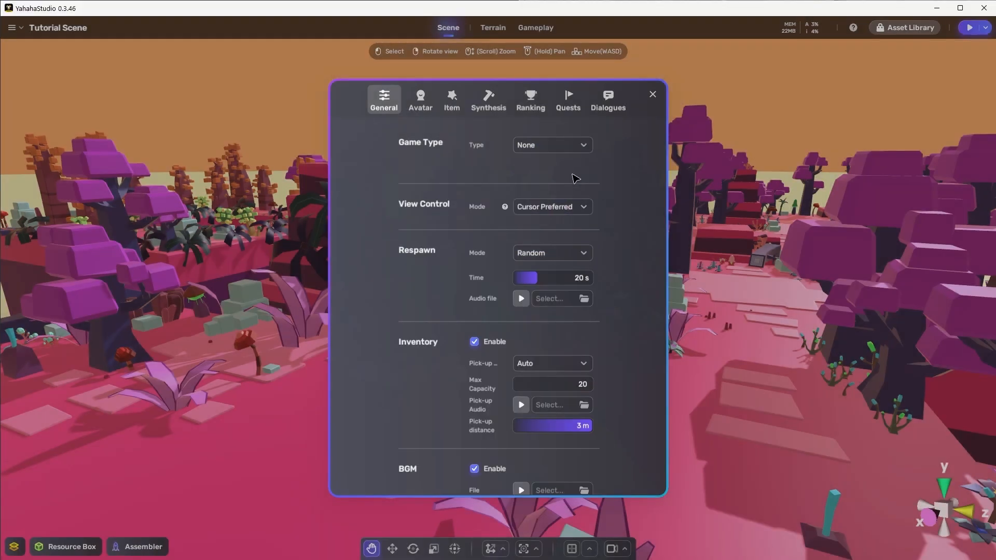
mouse_move(583, 178)
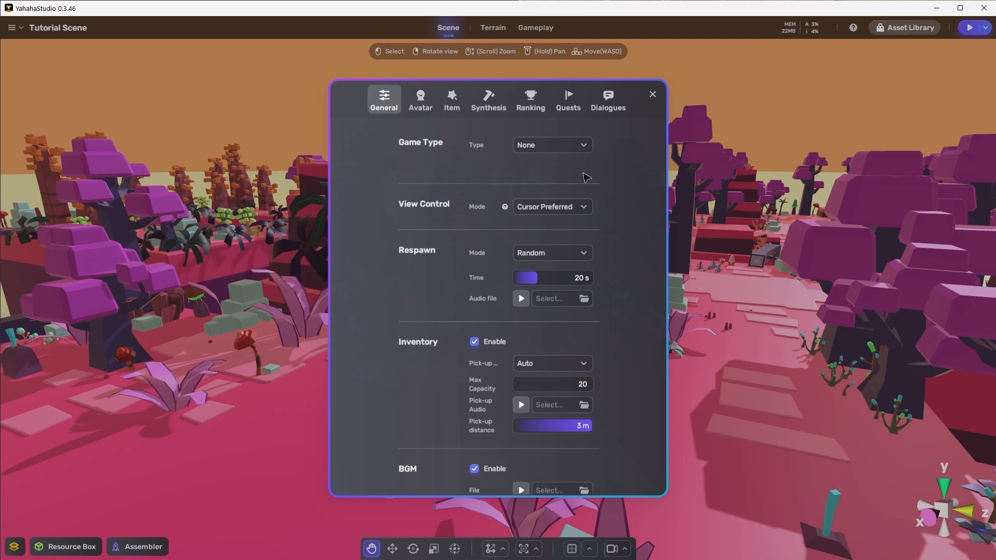
left_click(651, 94)
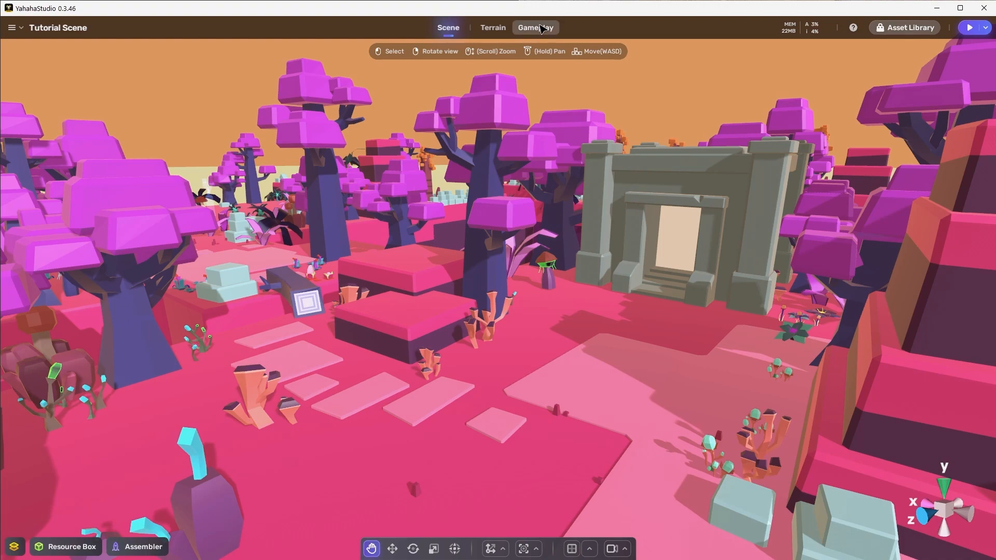
Step: Reopen gameplay settings and set View Control Mode to Flexibility Preferred
left_click(535, 28)
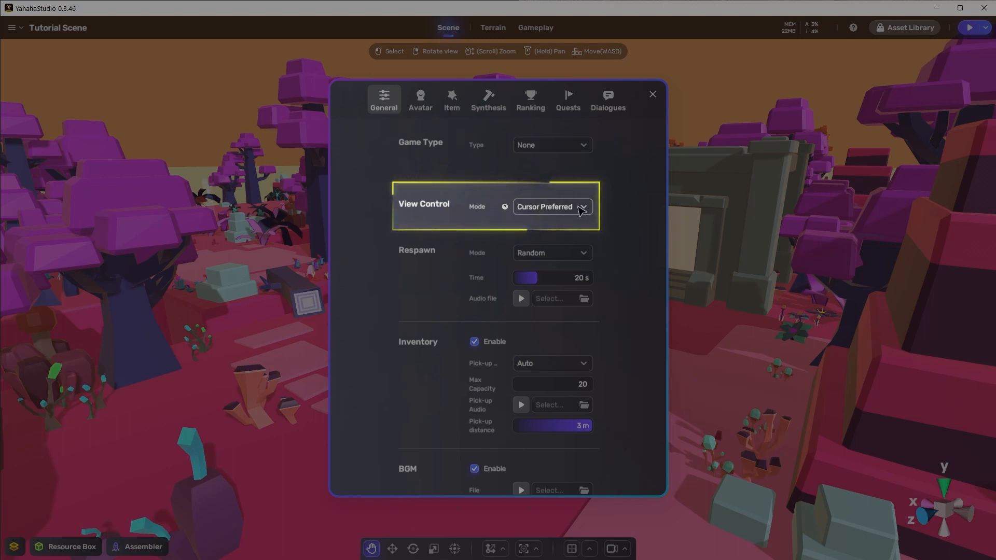
left_click(552, 206)
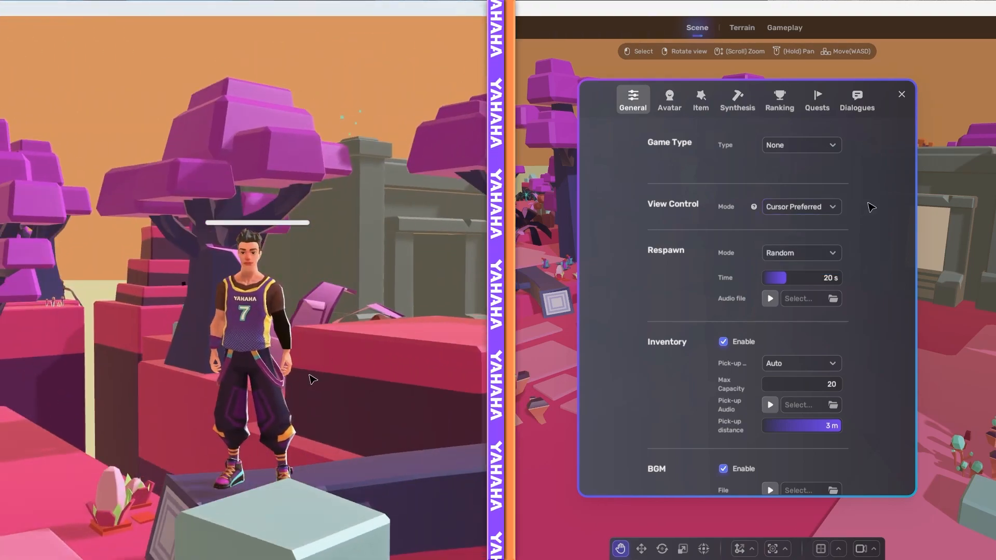
left_click(550, 206)
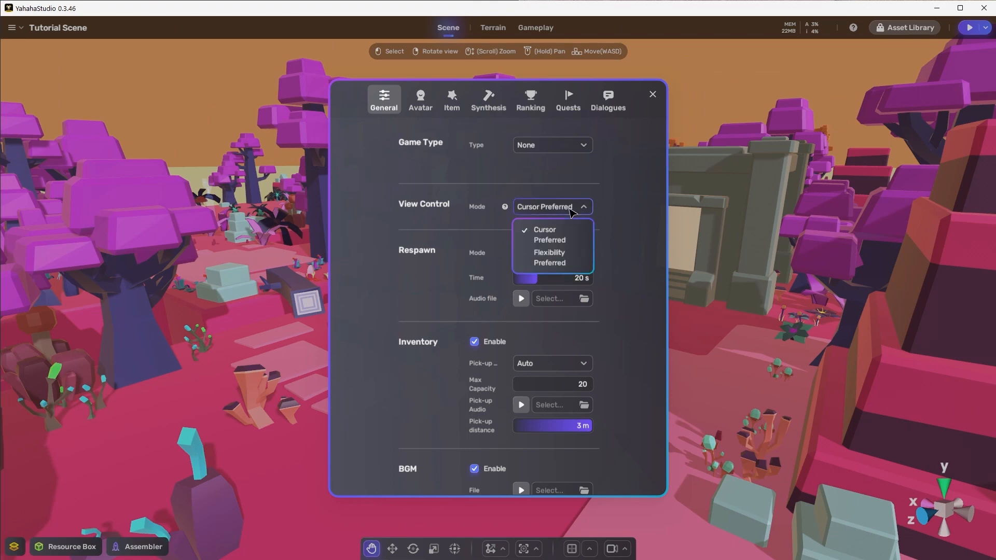
mouse_move(551, 257)
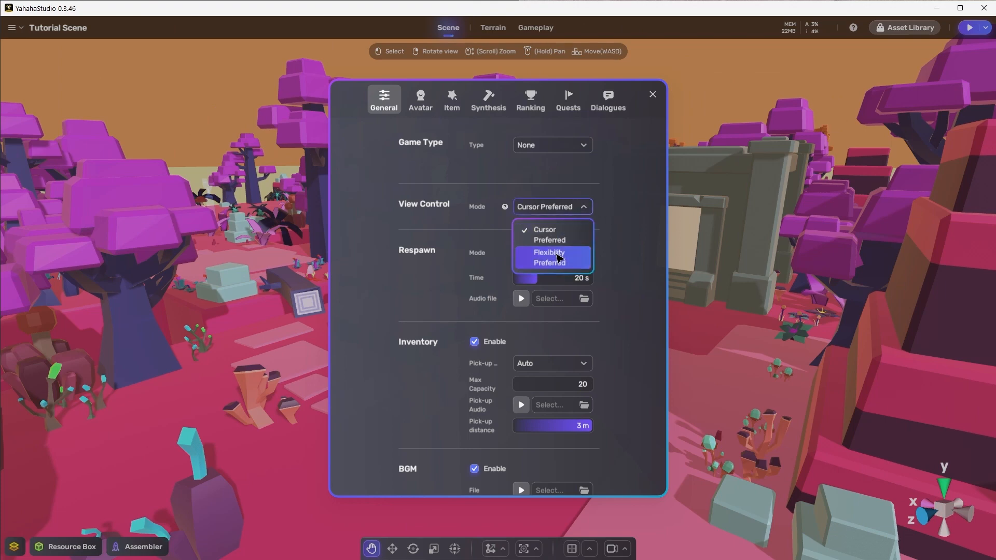
left_click(549, 258)
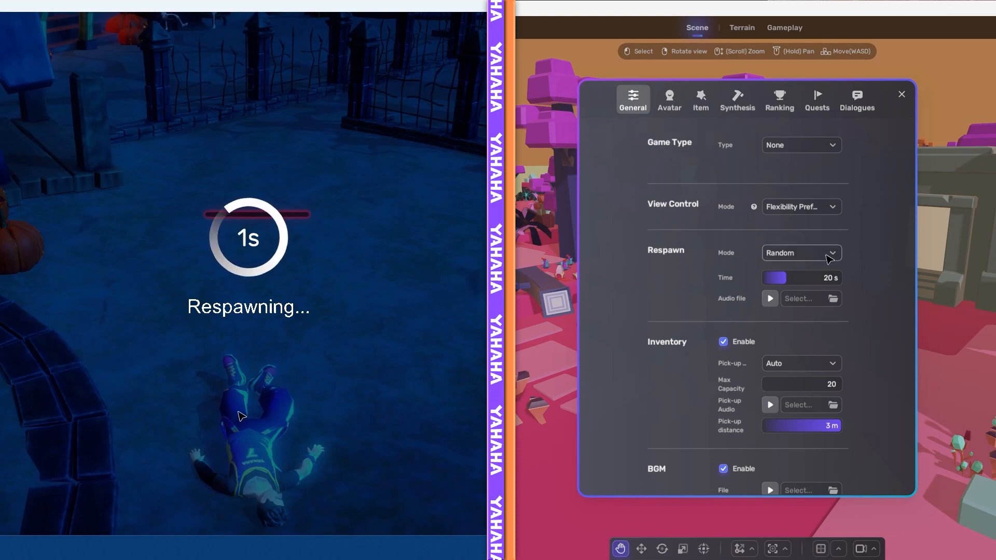
left_click(801, 252)
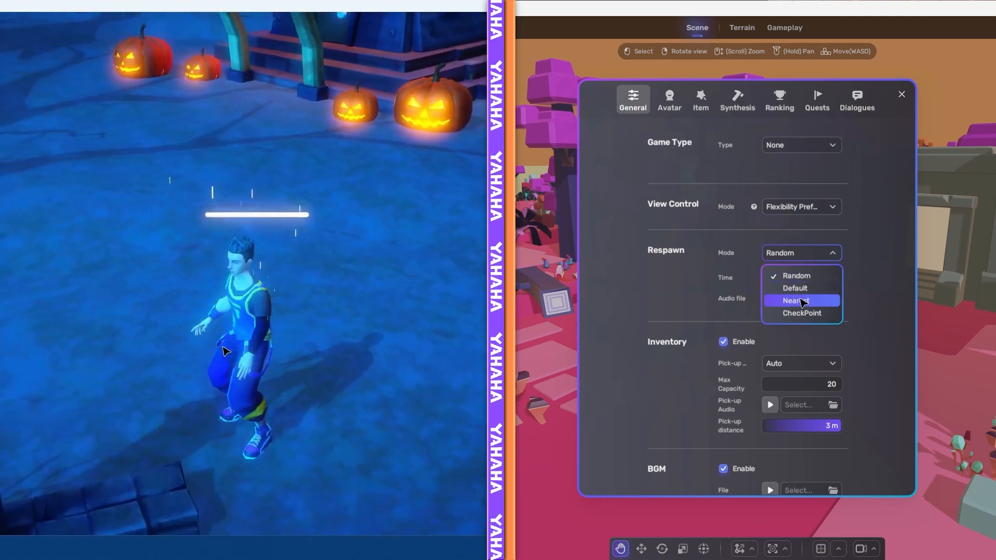
mouse_move(802, 312)
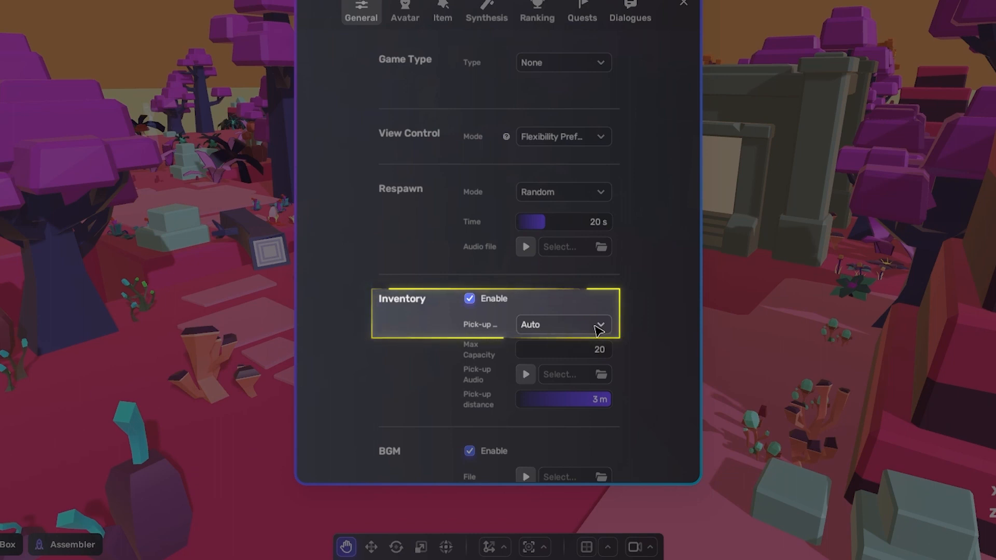
Step: Review the Auto/Manual inventory pick-up options, keep Auto, and select Max Capacity 20
left_click(562, 325)
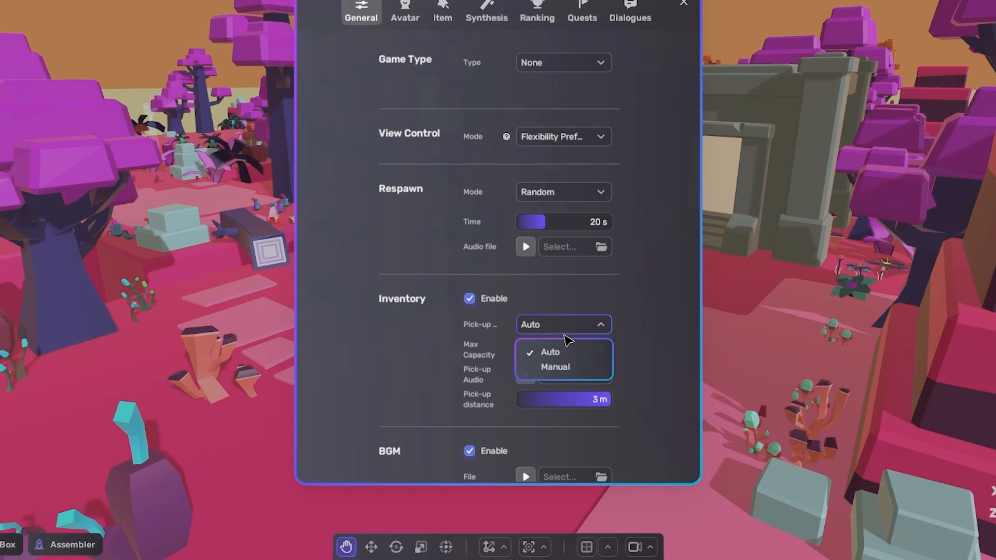
mouse_move(549, 352)
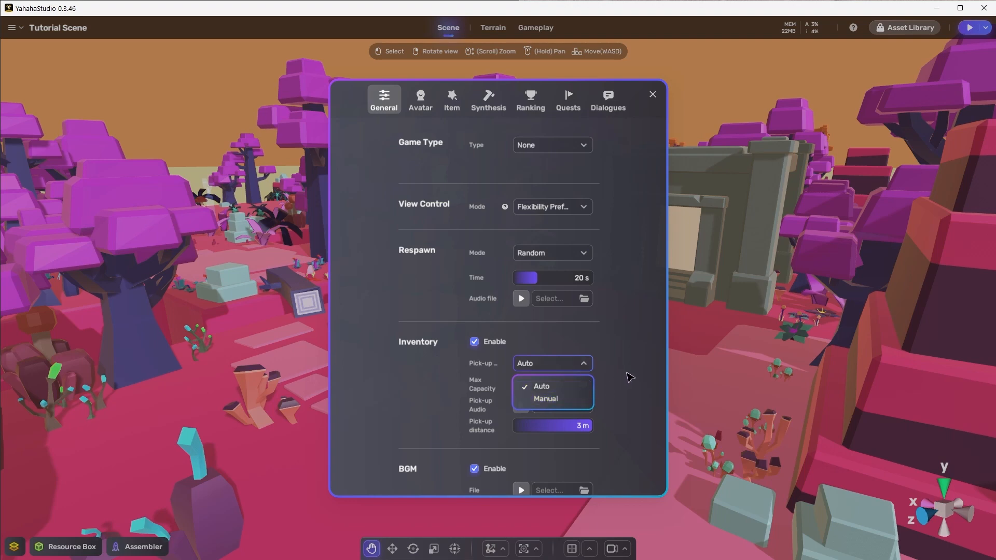
left_click(541, 386)
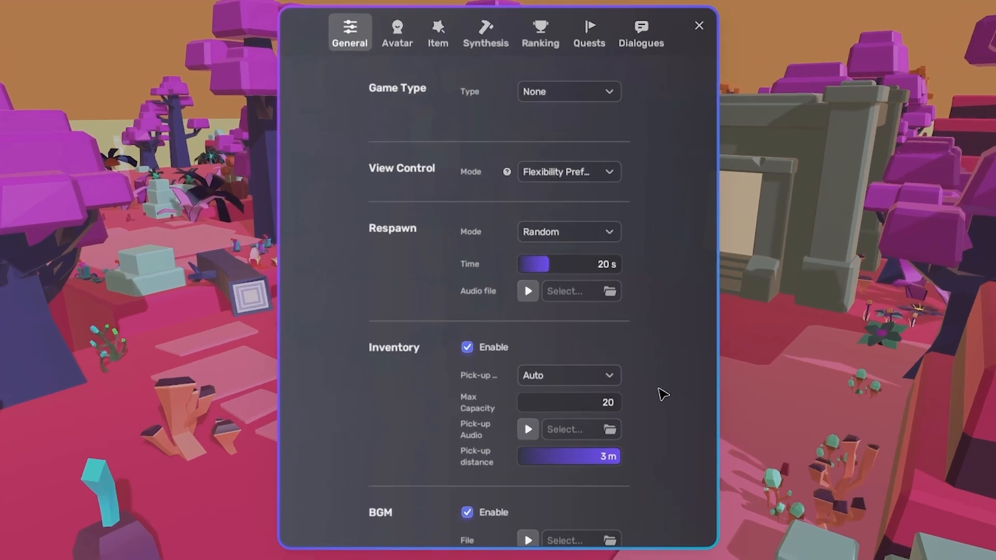
mouse_move(569, 404)
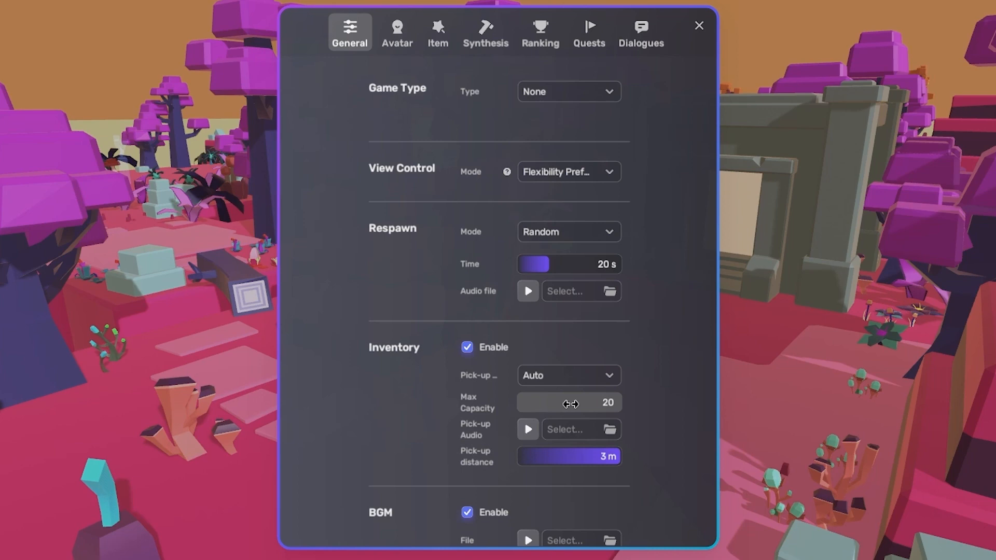
left_click(569, 402)
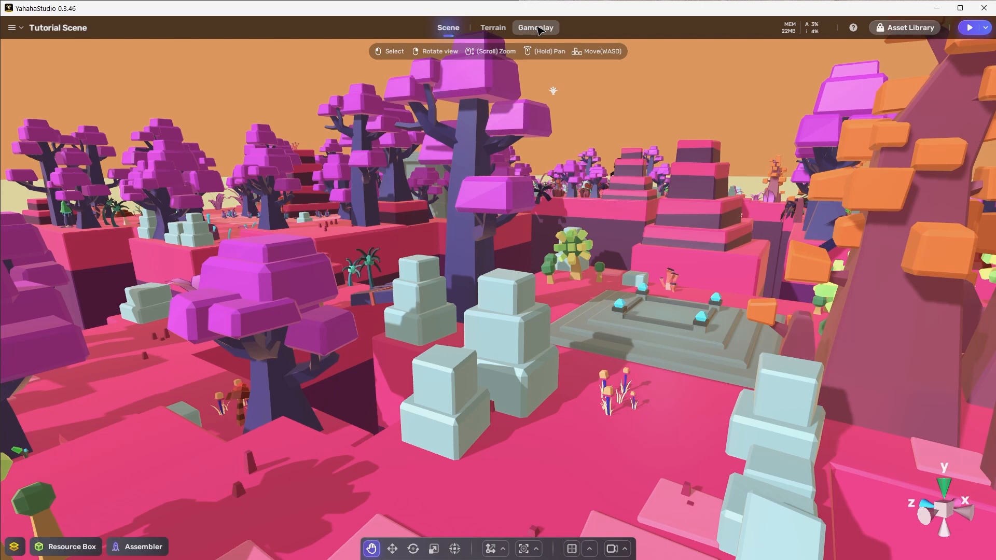
Step: Reopen gameplay settings and scroll down to the BGM, Group and AI Player sections
left_click(535, 27)
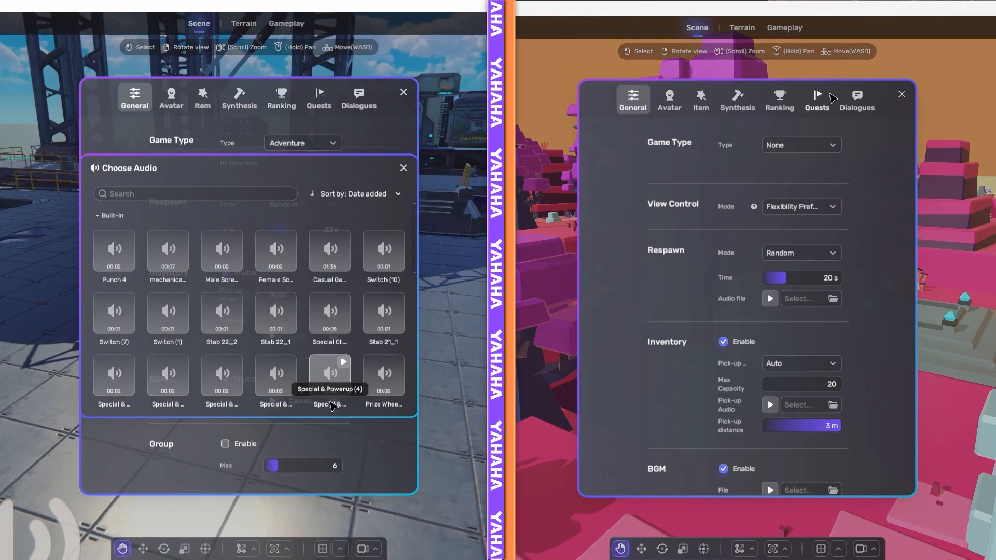
scroll("down", 3)
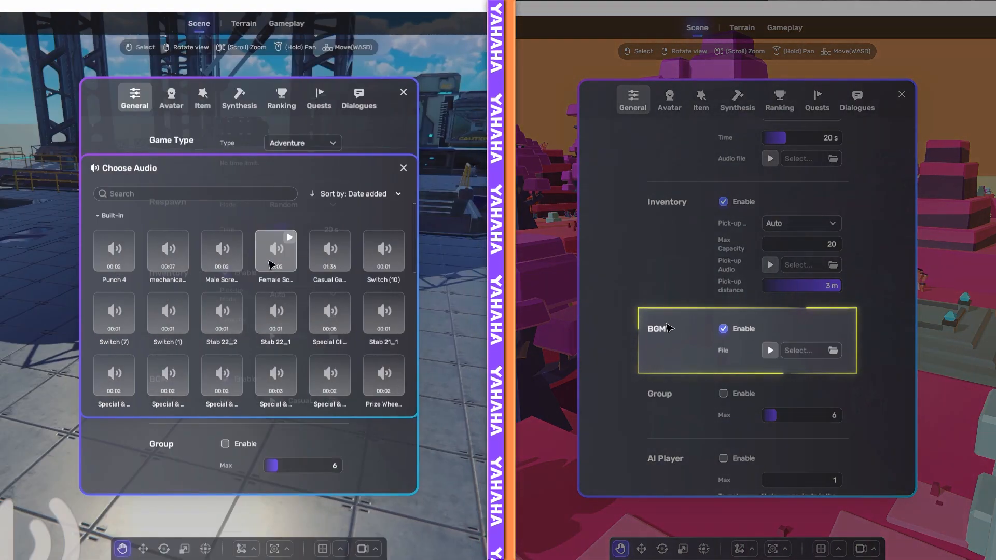
mouse_move(248, 278)
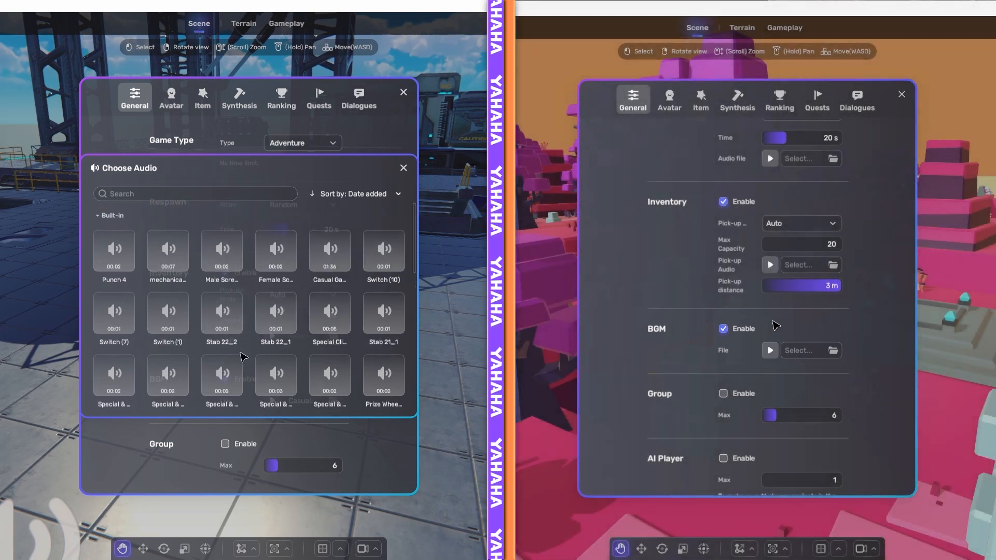
scroll("down", 3)
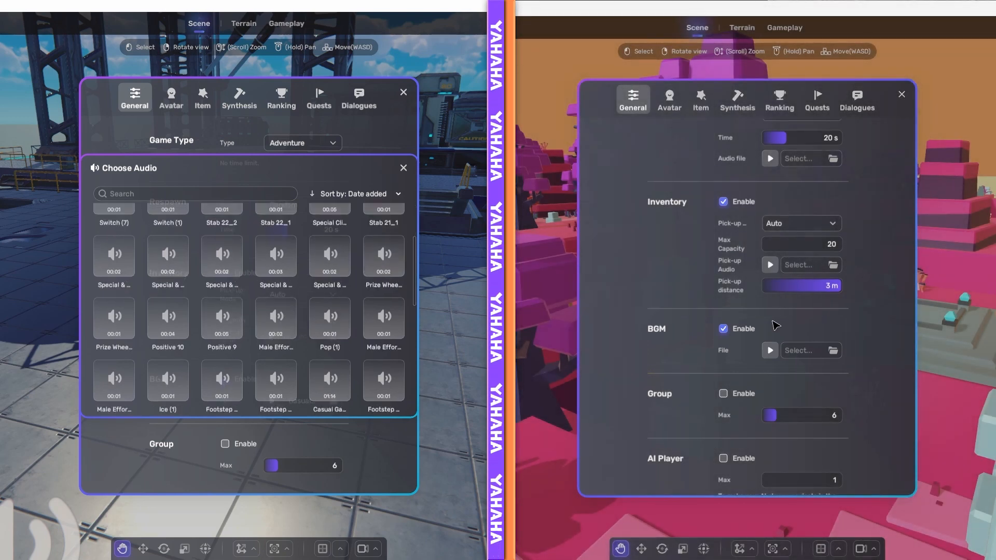
left_click(402, 168)
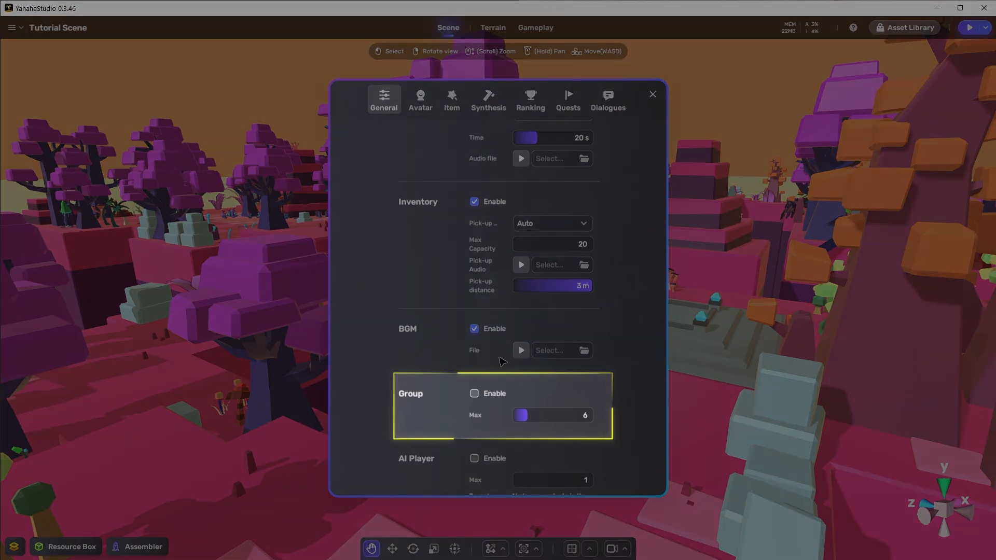
scroll("down", 3)
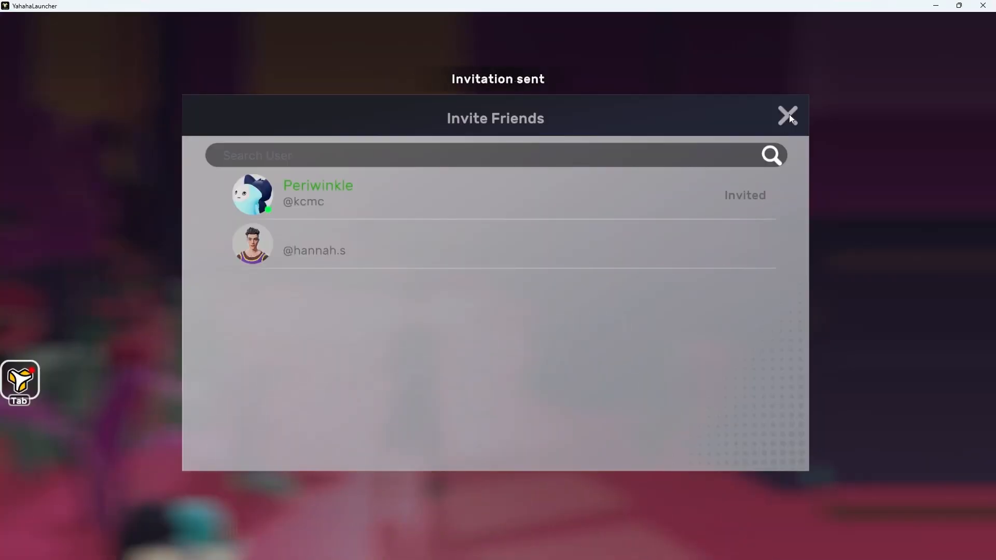
Step: Close and reopen the Invite Friends list, then view and close the group Application List
left_click(788, 117)
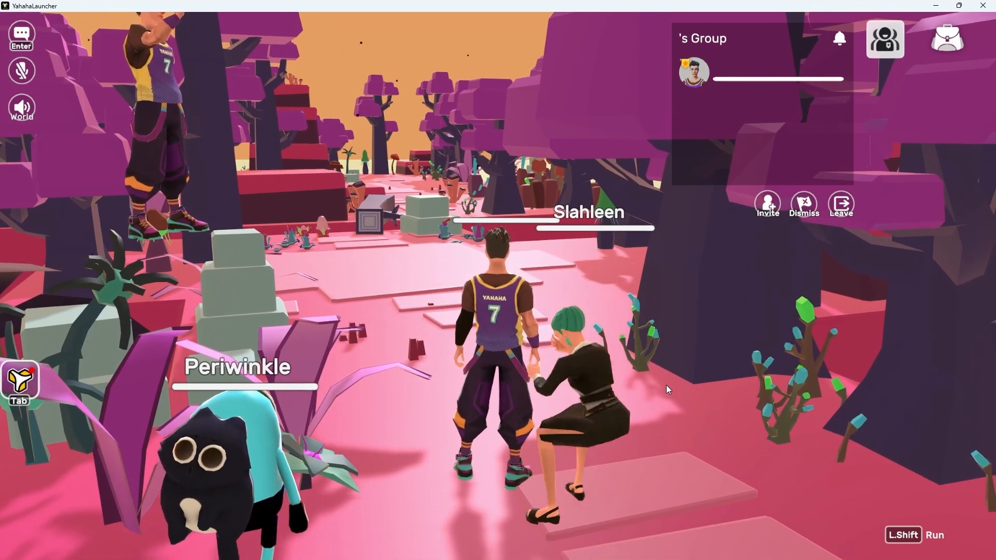
left_click(767, 204)
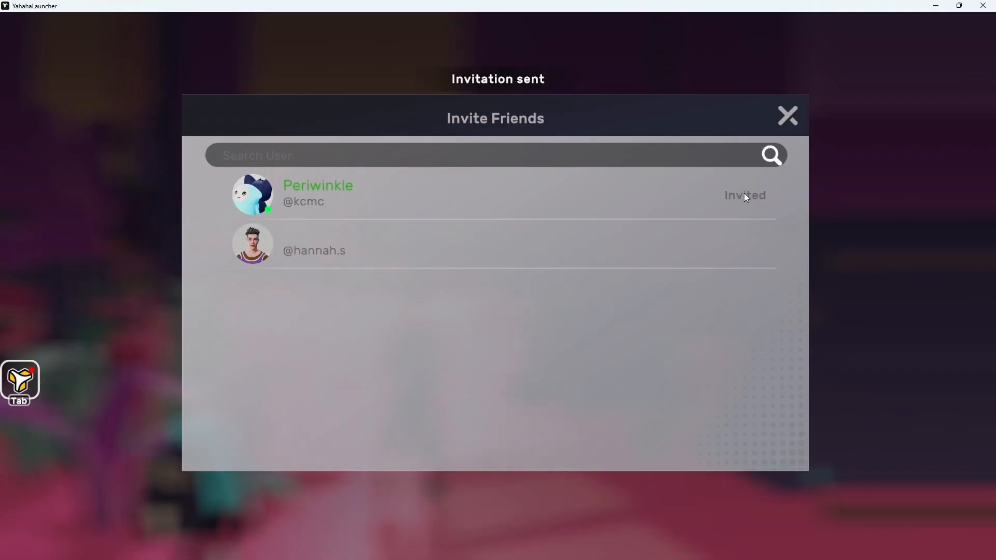
left_click(786, 116)
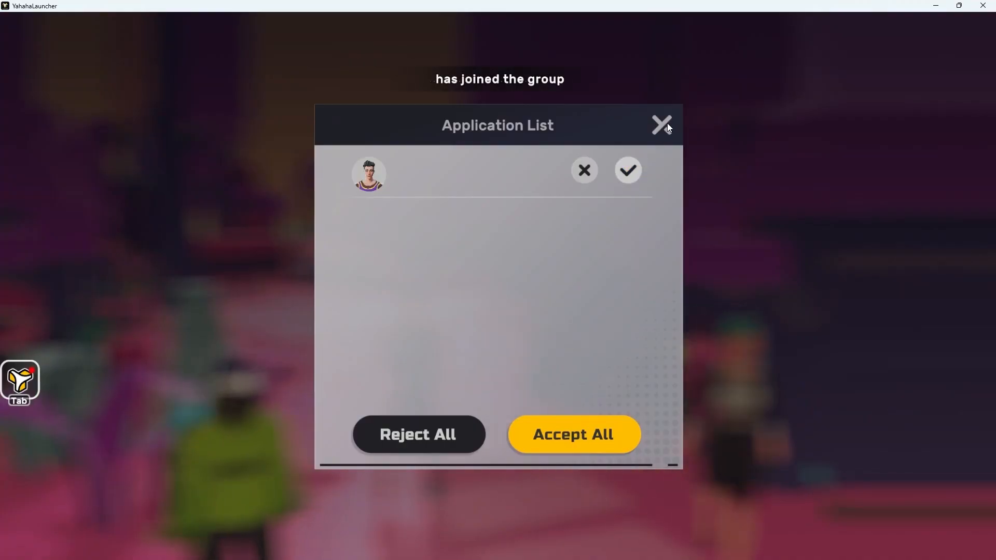
left_click(661, 125)
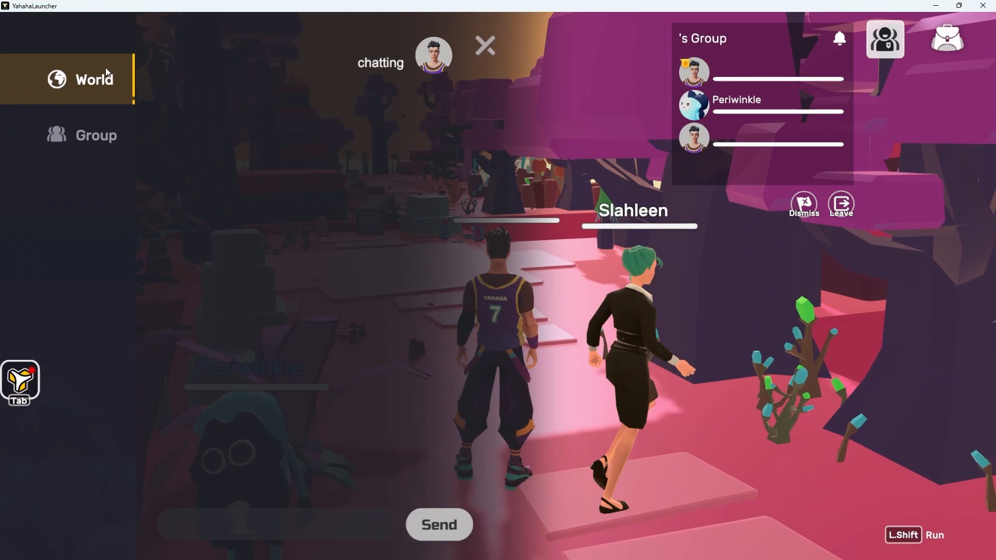
Step: Send 'Ahhh too much pink' in the Group chat
left_click(95, 135)
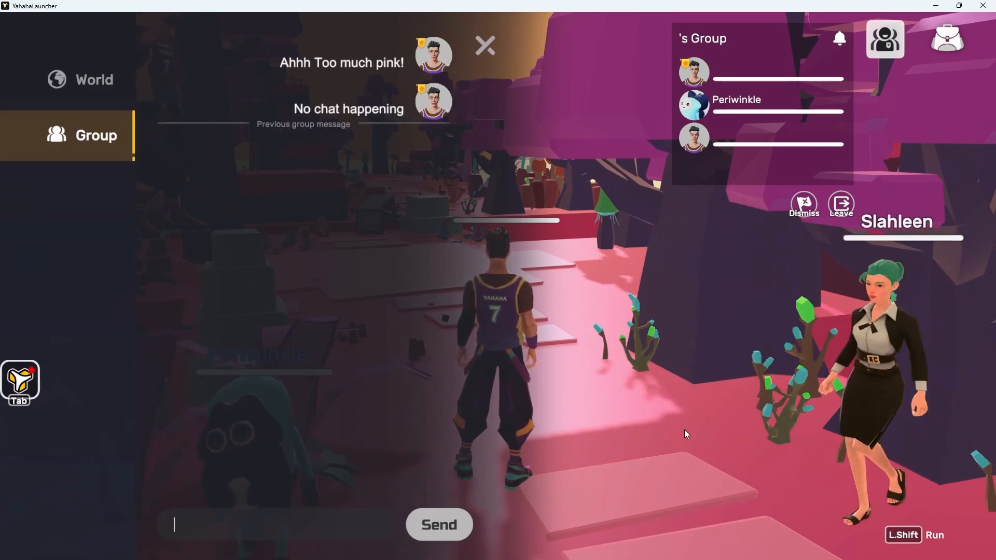
type("Ahhh too")
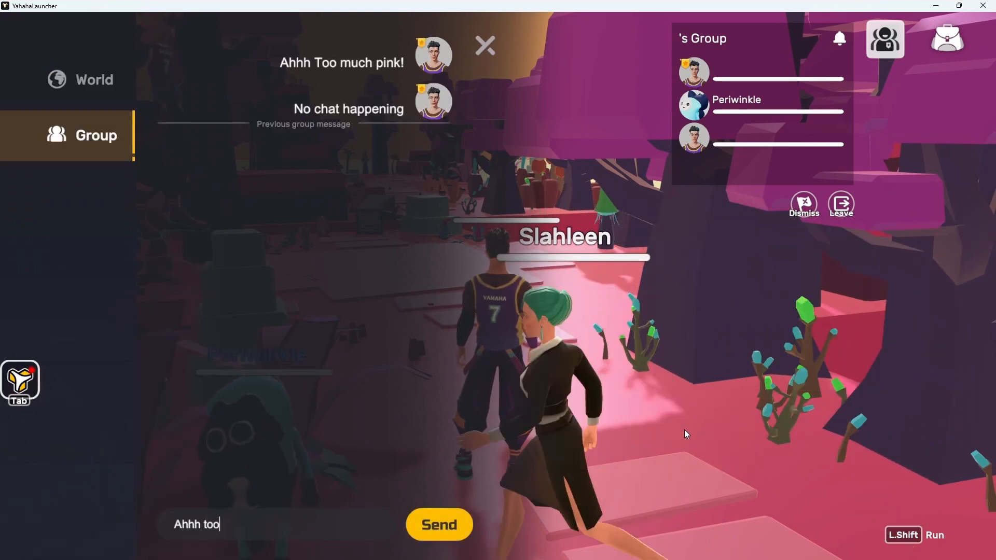
type("much pink")
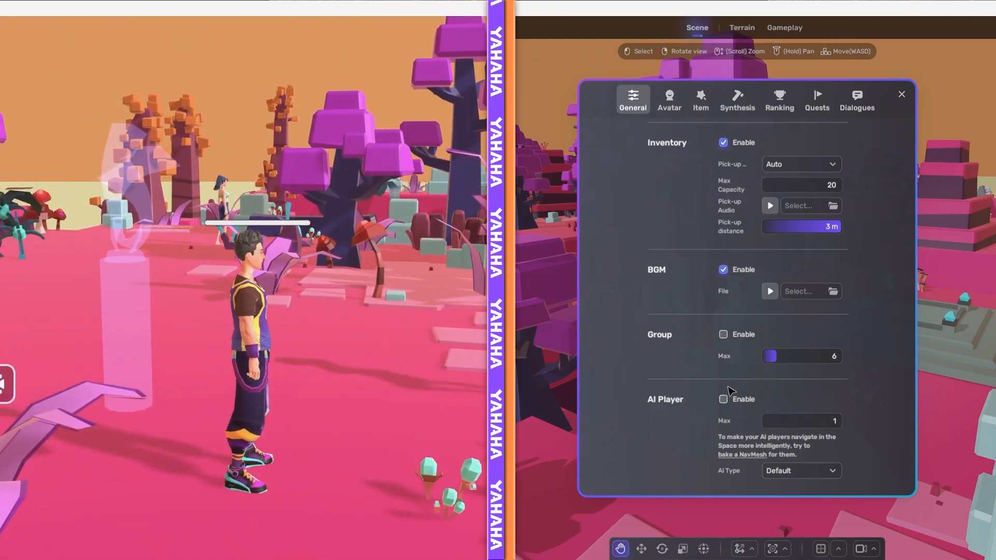
Step: Enable AI Player and drag its Max slider through 9 and 4 to 3
left_click(722, 399)
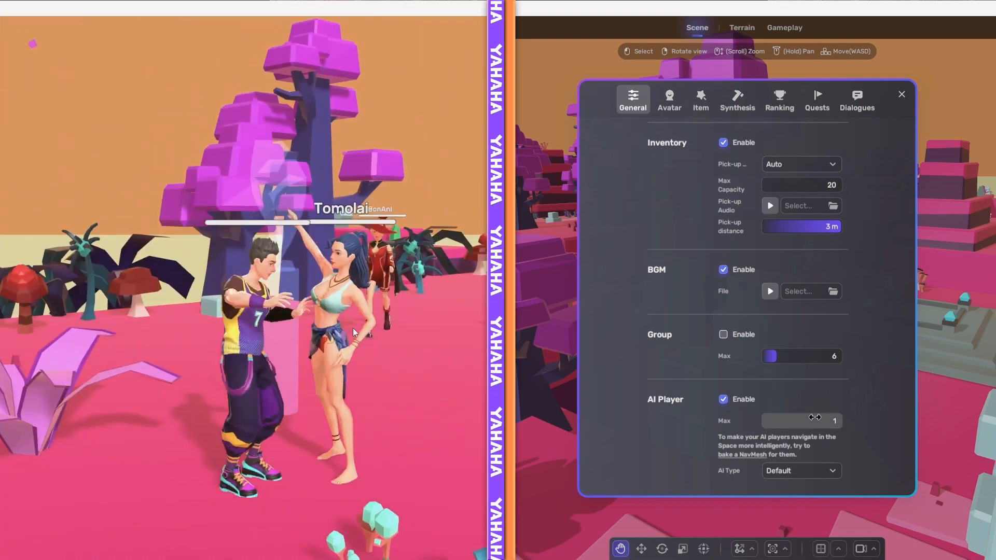
left_click_drag(778, 421, 836, 421)
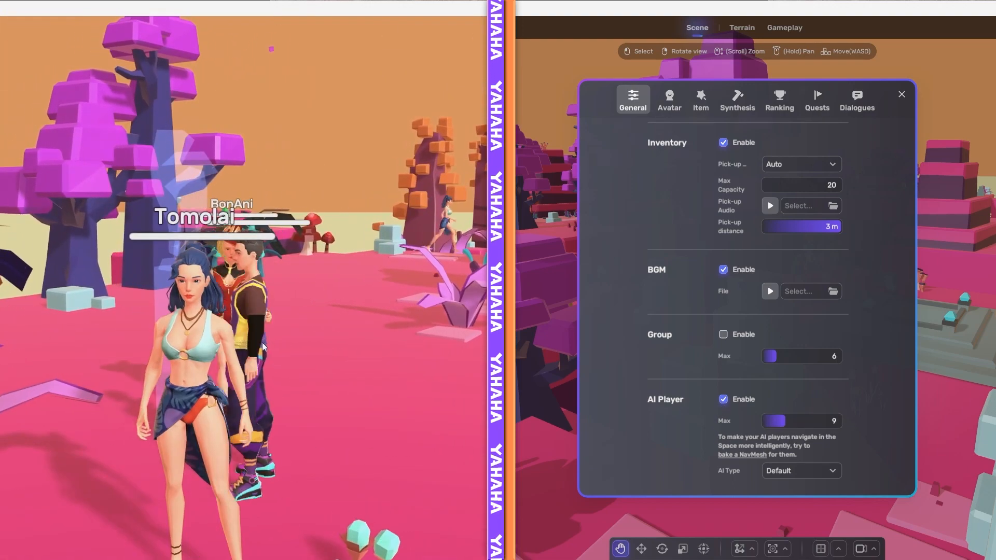
left_click_drag(831, 421, 769, 421)
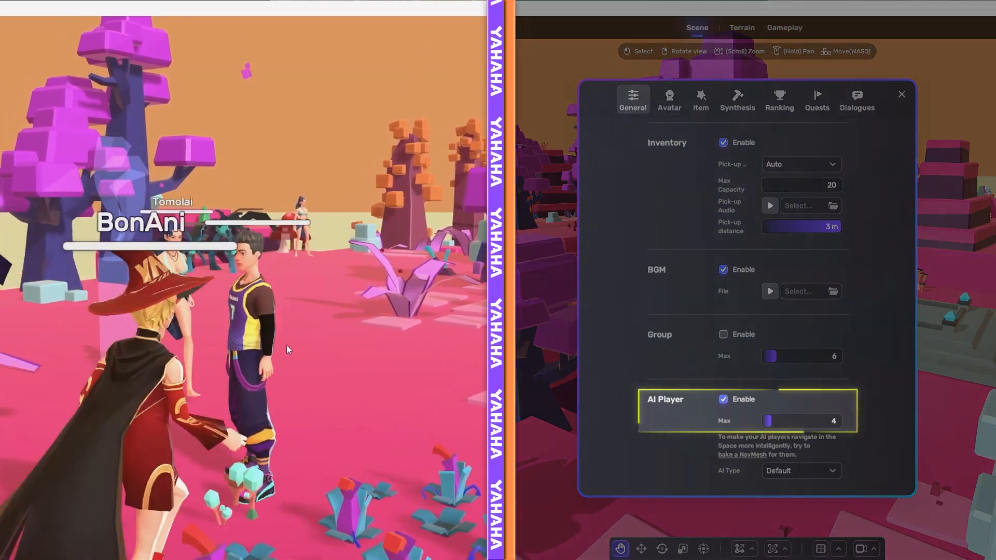
left_click_drag(775, 421, 766, 421)
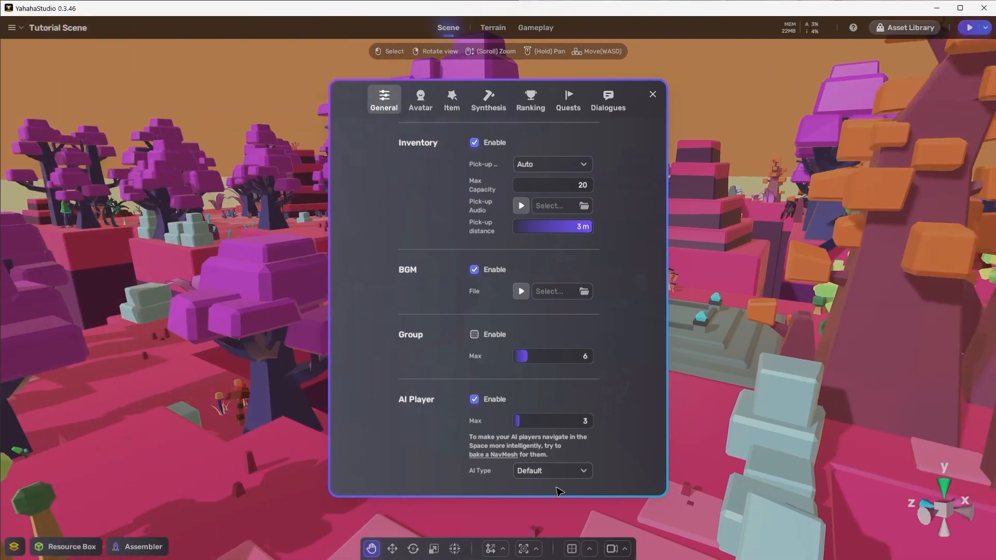
Step: Show a catcher-versus-hider match running with its countdown in YahahaLauncher
left_click(969, 27)
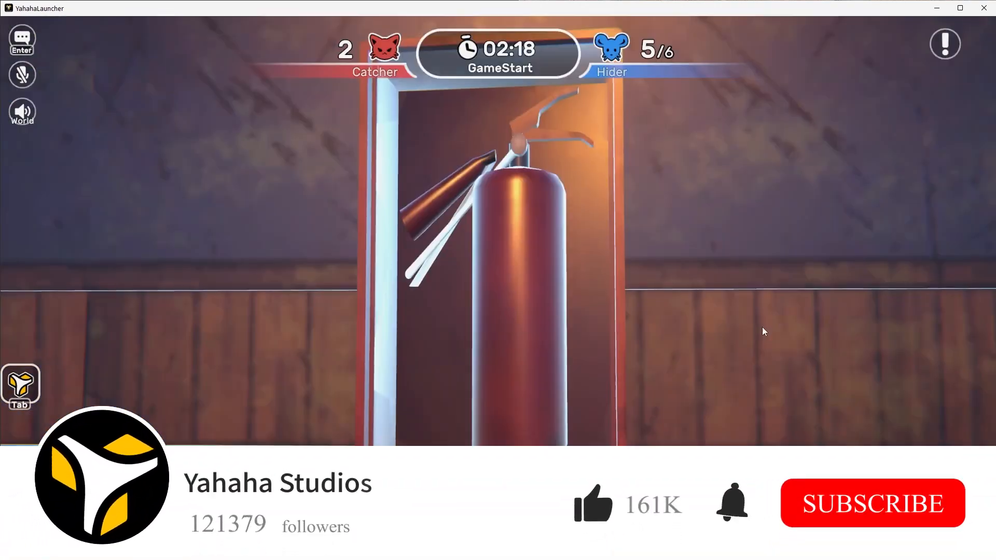
left_click(871, 503)
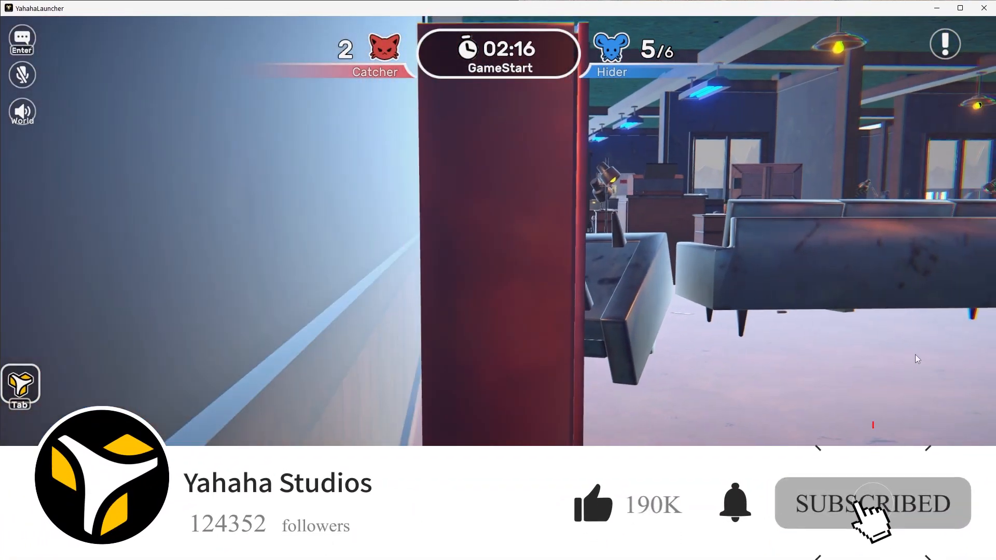